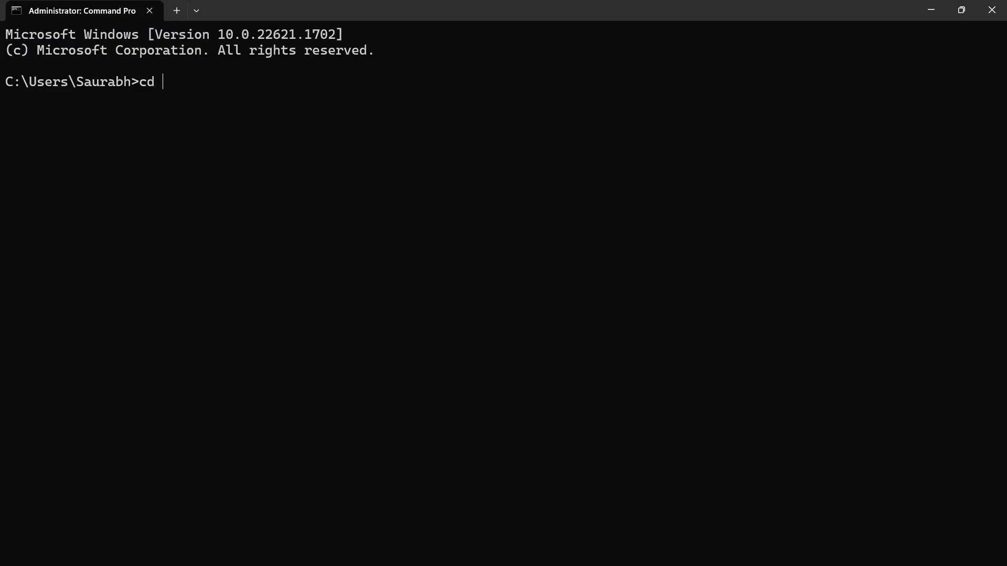
Change to Desktop\csv_file and connect to the postgres database as user postgres via psql
{"action": "type", "text": "Desktop"}
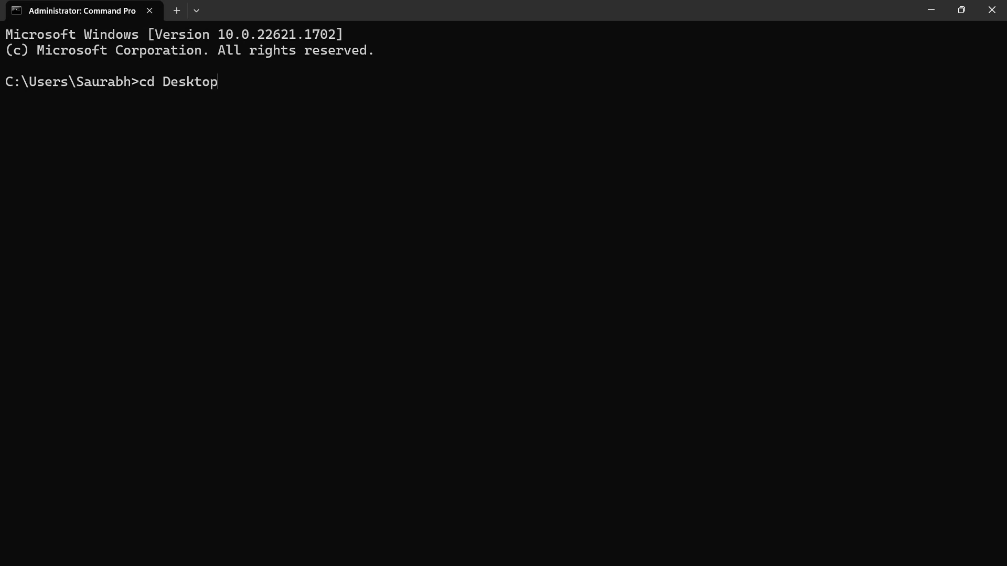
{"action": "type", "text": "\\csv_file"}
{"action": "type", "text": "psq"}
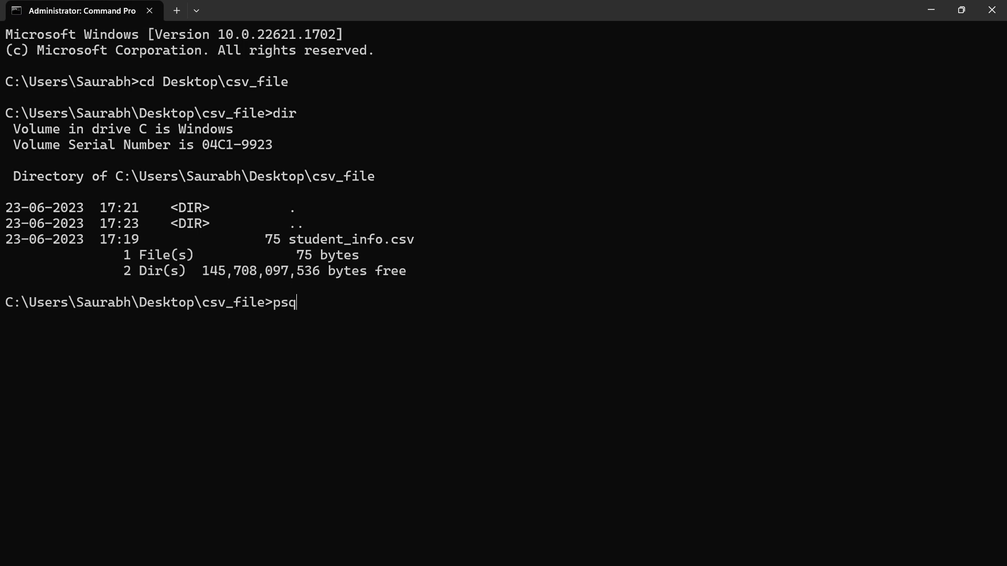
{"action": "type", "text": "l -U"}
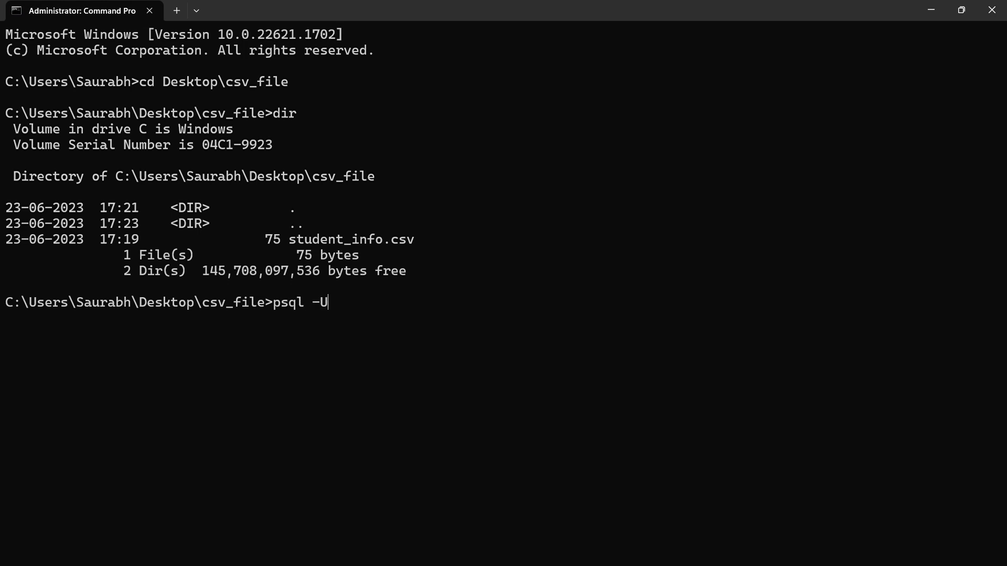
{"action": "type", "text": "postgres -"}
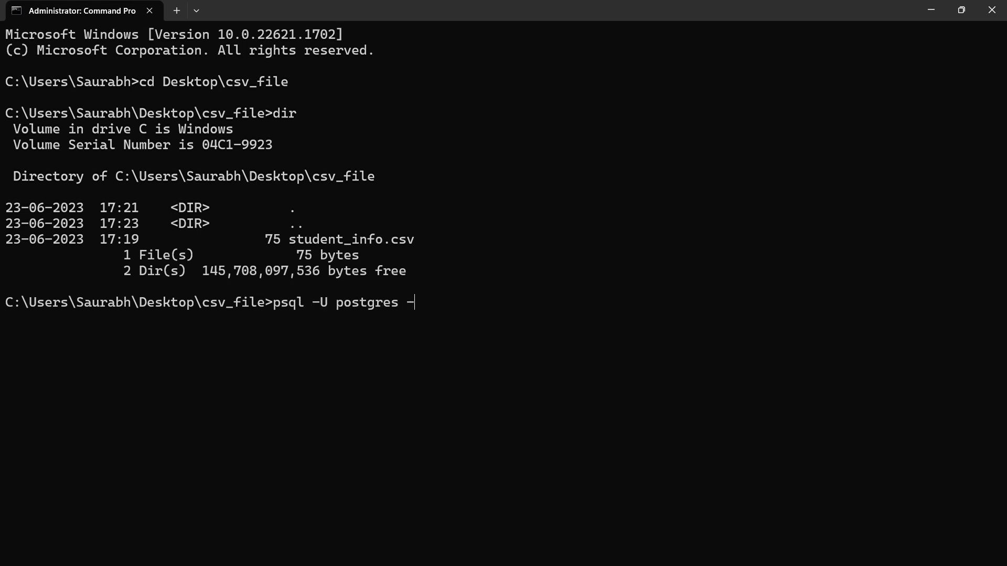
{"action": "type", "text": "d postgres"}
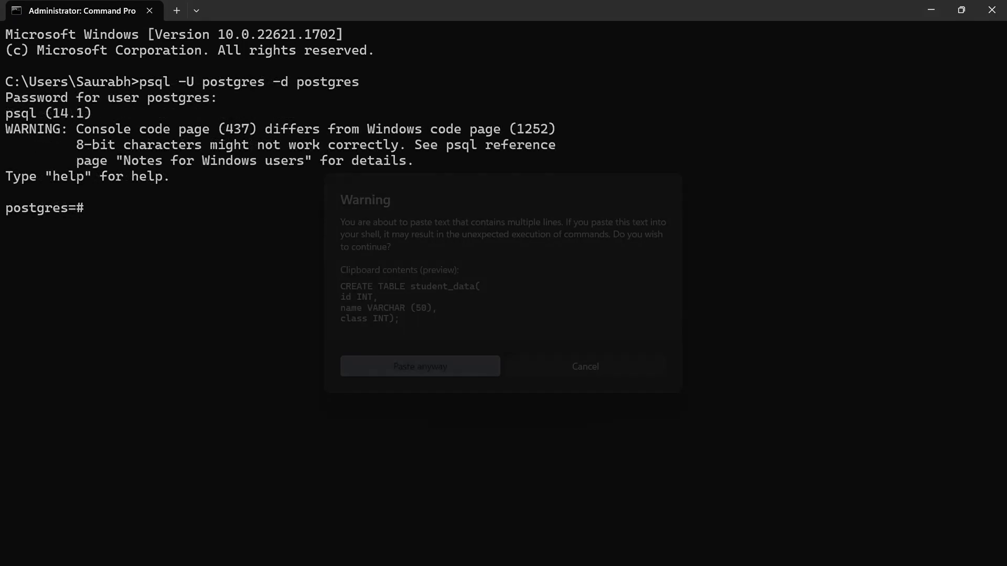
Confirm the multi-line paste so CREATE TABLE student_data (id, name, class) runs
{"action": "left_click", "coordinate": [420, 366]}
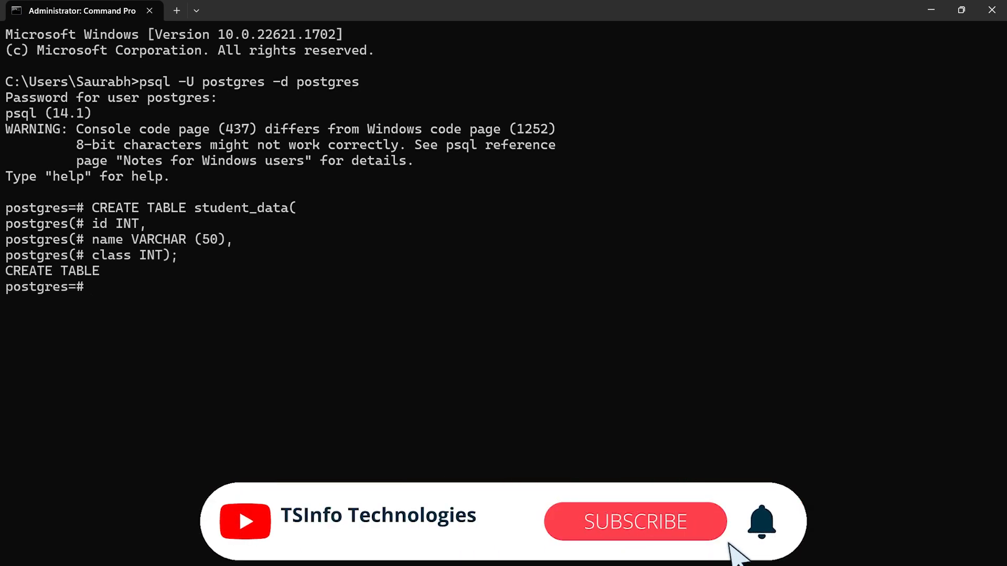
{"action": "left_click", "coordinate": [633, 521]}
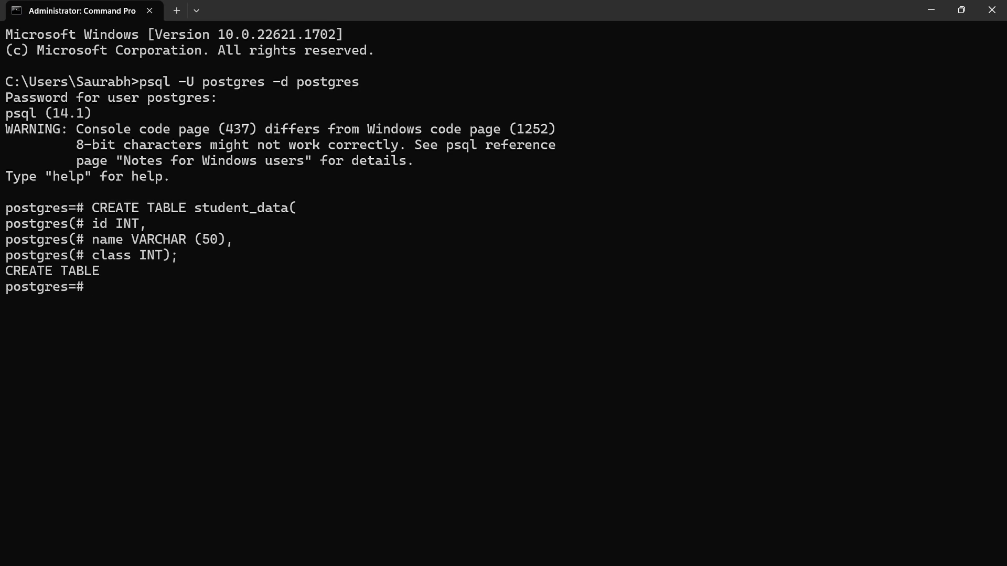
COPY student_info.csv into student_data with CSV header, then SELECT * to list its rows
{"action": "type", "text": "COPY student_data FROM 'C:\\Users\\Saurabh\\Desktop\\csv_file\\student_info.csv' DELIMITER ',' CSV HEADER;"}
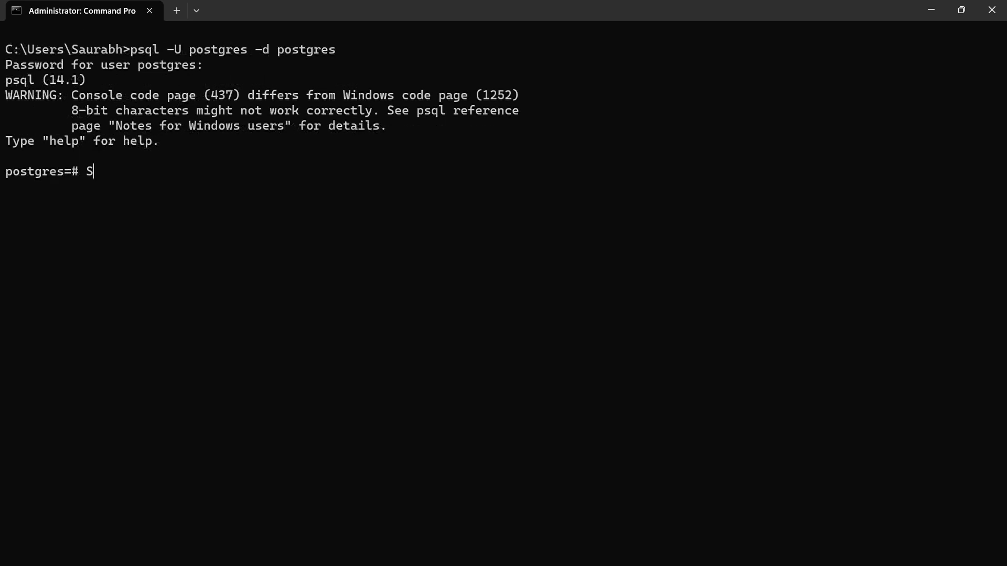
{"action": "type", "text": "ELECT * FROM ss"}
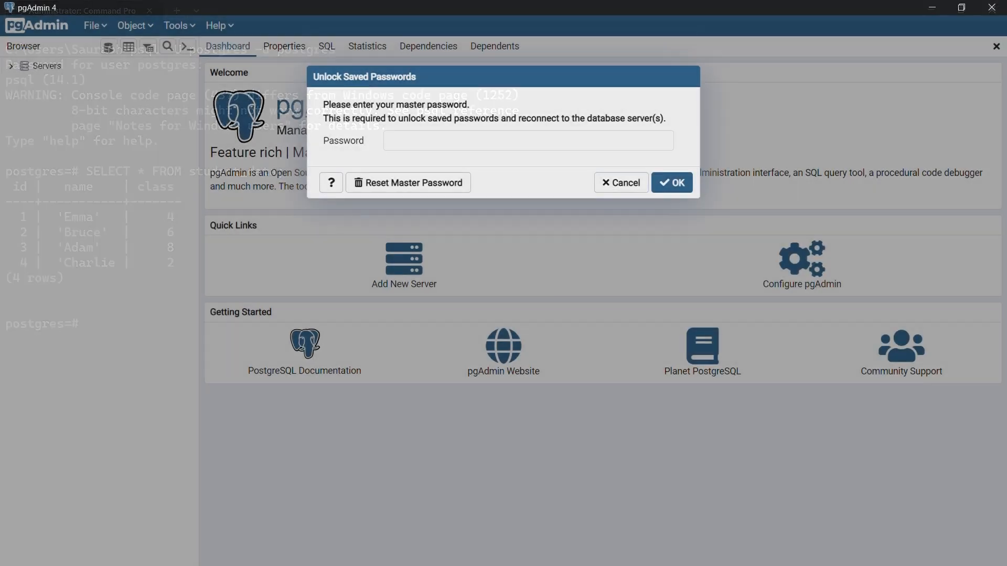
Unlock pgAdmin with the master password and connect to the PostgreSQL 14 server
{"action": "type", "text": "•••••"}
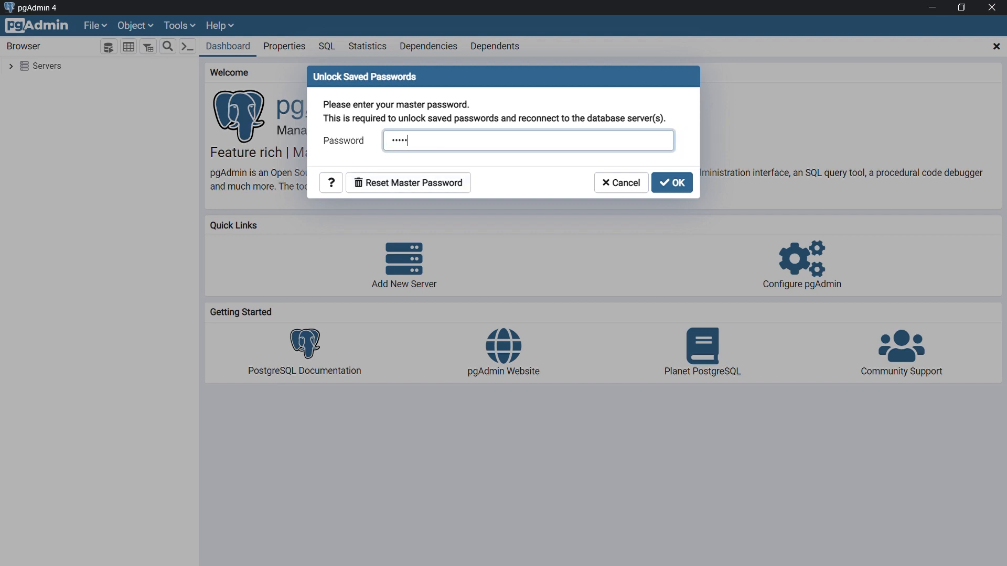
{"action": "left_click", "coordinate": [672, 183]}
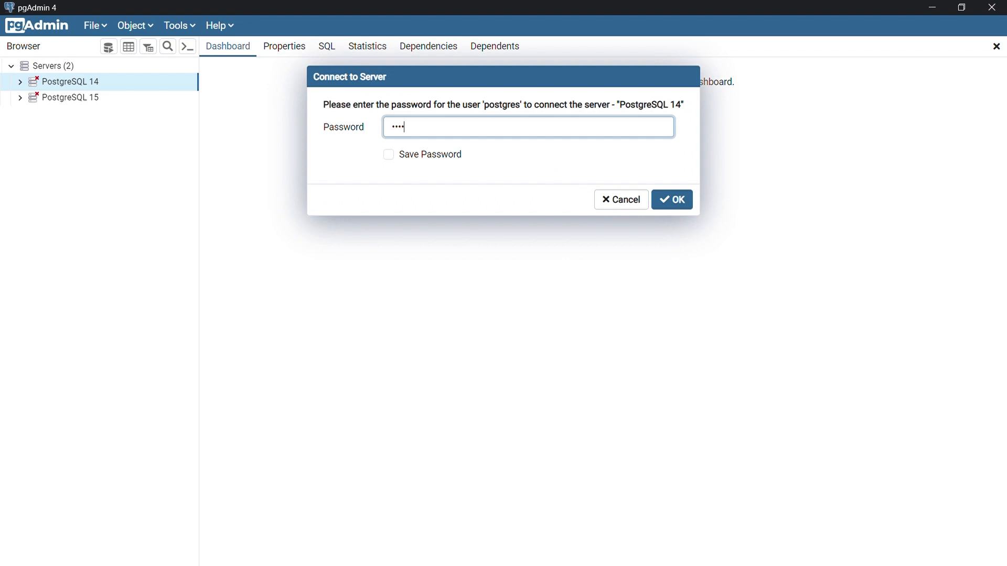
{"action": "left_click", "coordinate": [670, 199]}
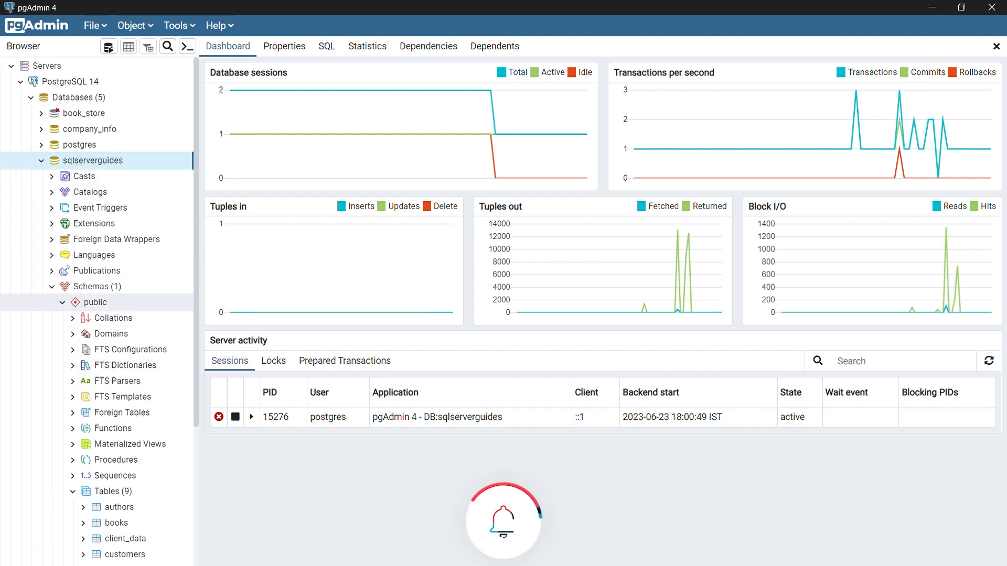
Create the student_data table from the Query Tool on the public schema of sqlserverguides
{"action": "right_click", "coordinate": [96, 302]}
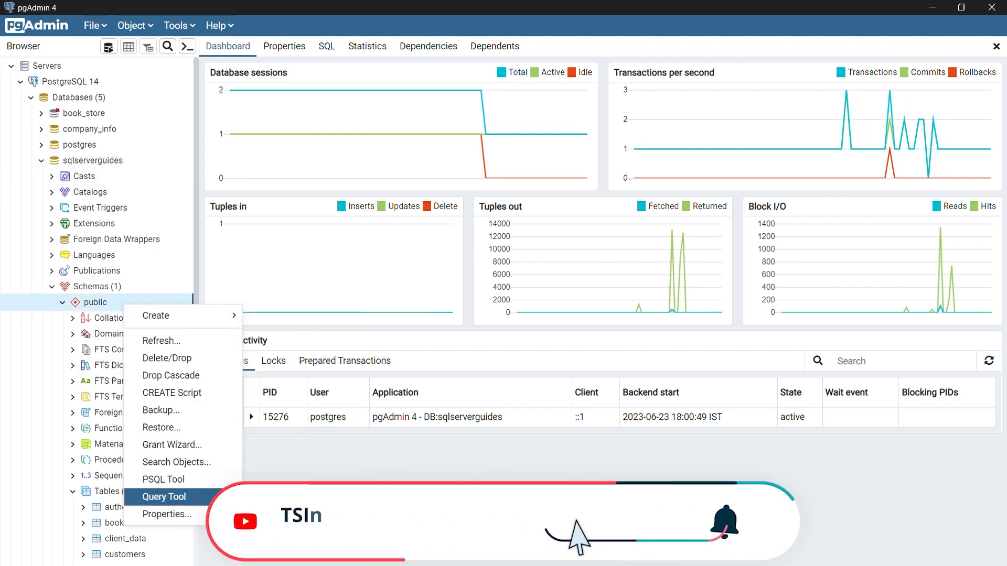
{"action": "left_click", "coordinate": [163, 496]}
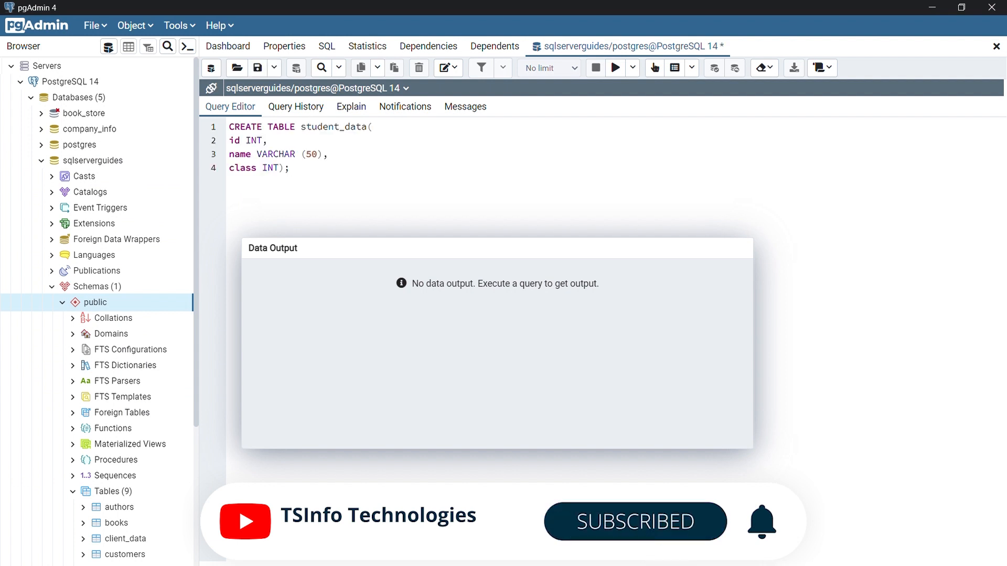
{"action": "left_click", "coordinate": [614, 67]}
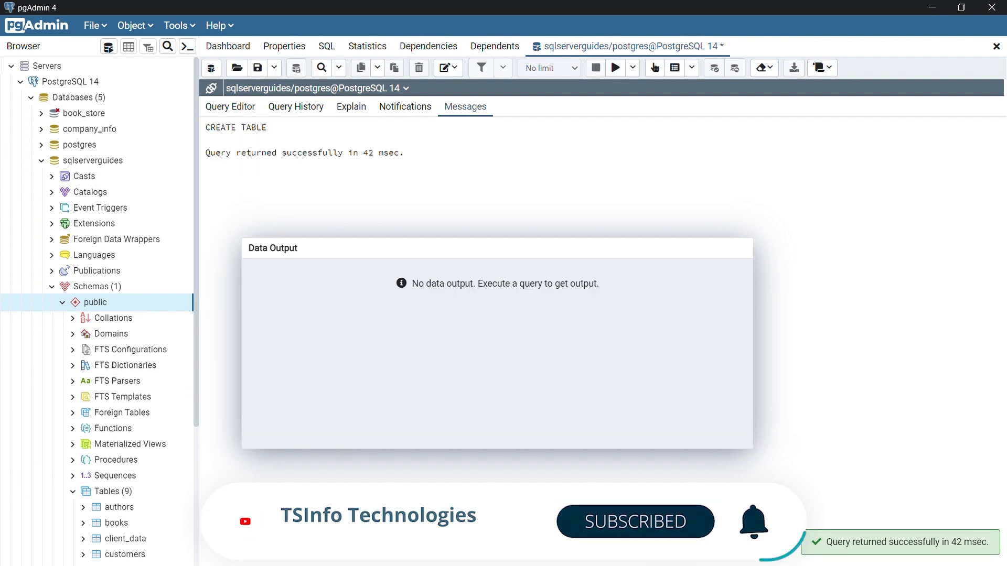
{"action": "left_click", "coordinate": [229, 107]}
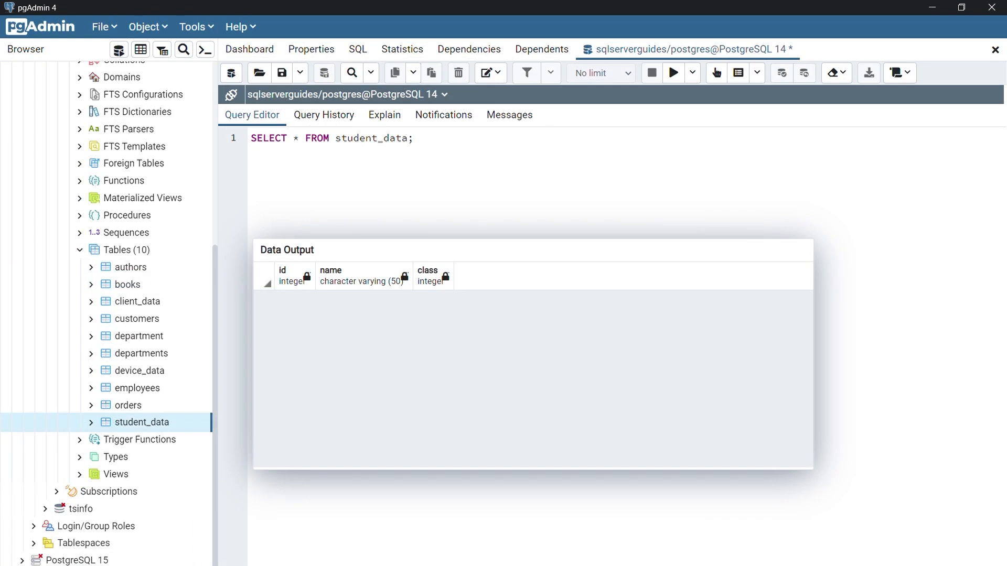
Set up an Import of student_info.csv into student_data with header on and a comma delimiter
{"action": "right_click", "coordinate": [141, 422]}
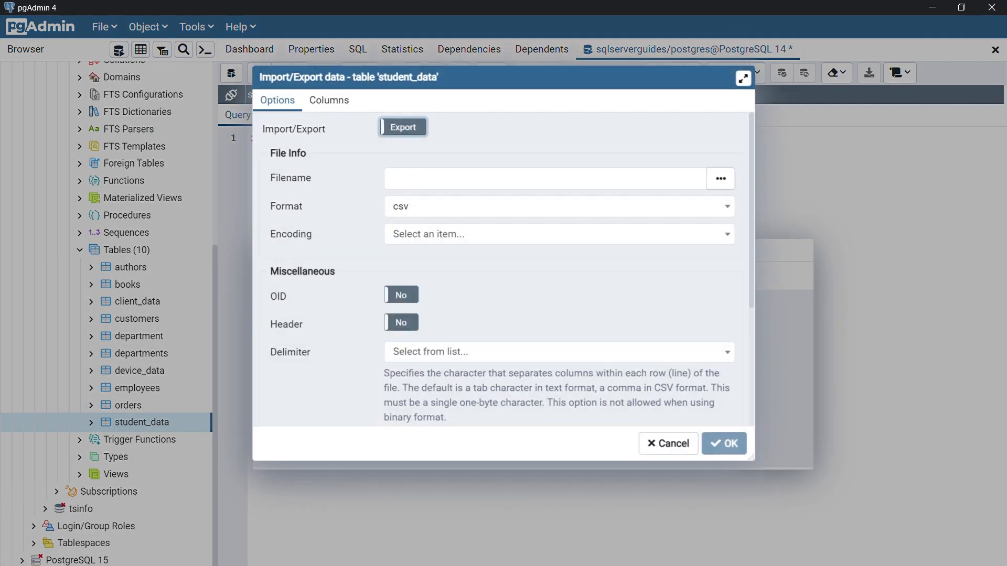
{"action": "left_click", "coordinate": [722, 443]}
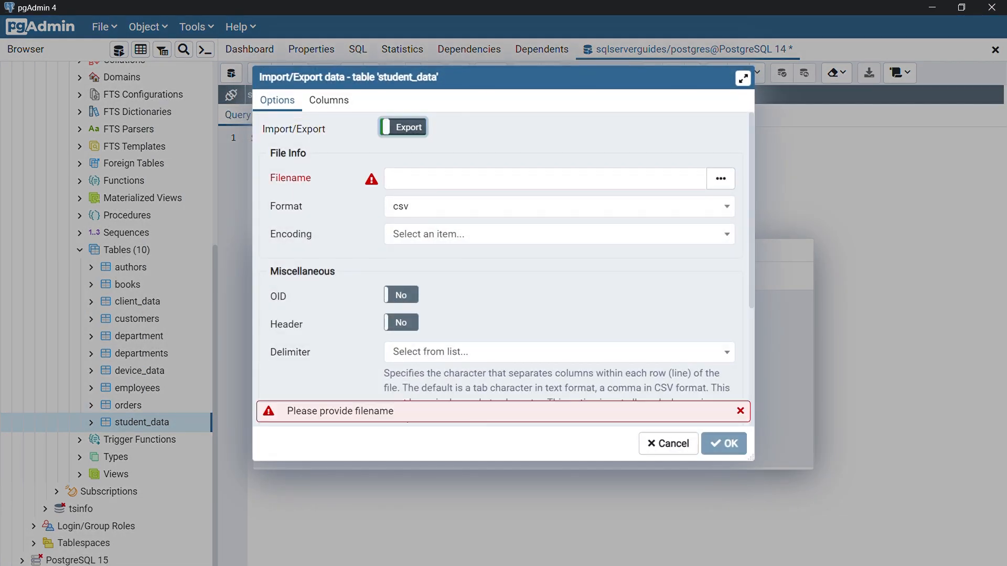
{"action": "left_click", "coordinate": [719, 178]}
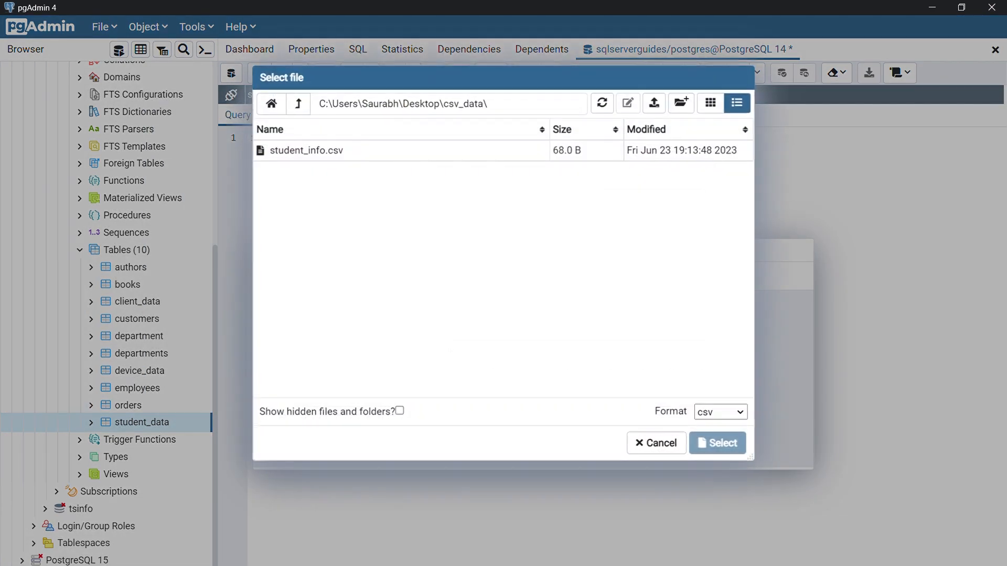
{"action": "left_click", "coordinate": [306, 150]}
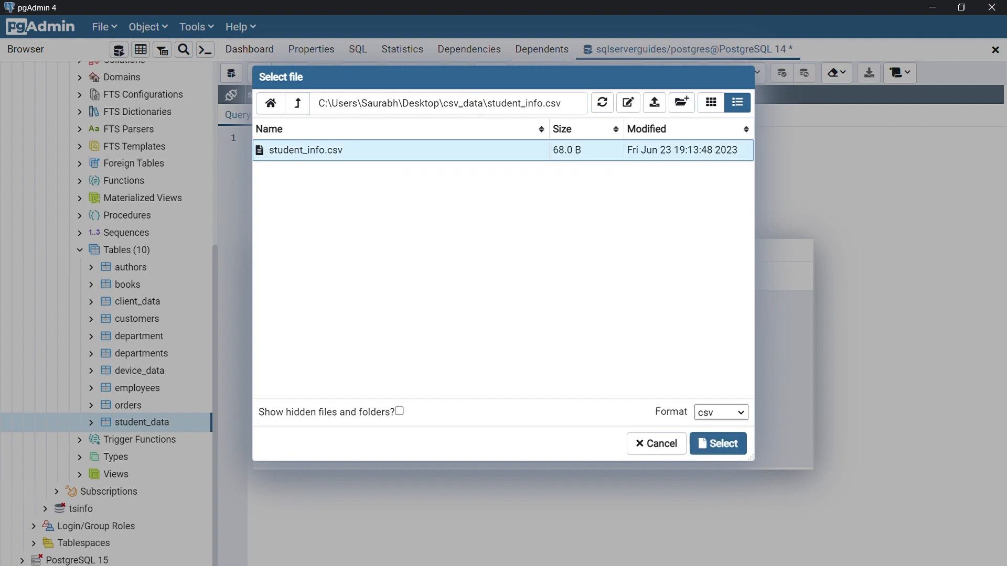
{"action": "left_click", "coordinate": [717, 443]}
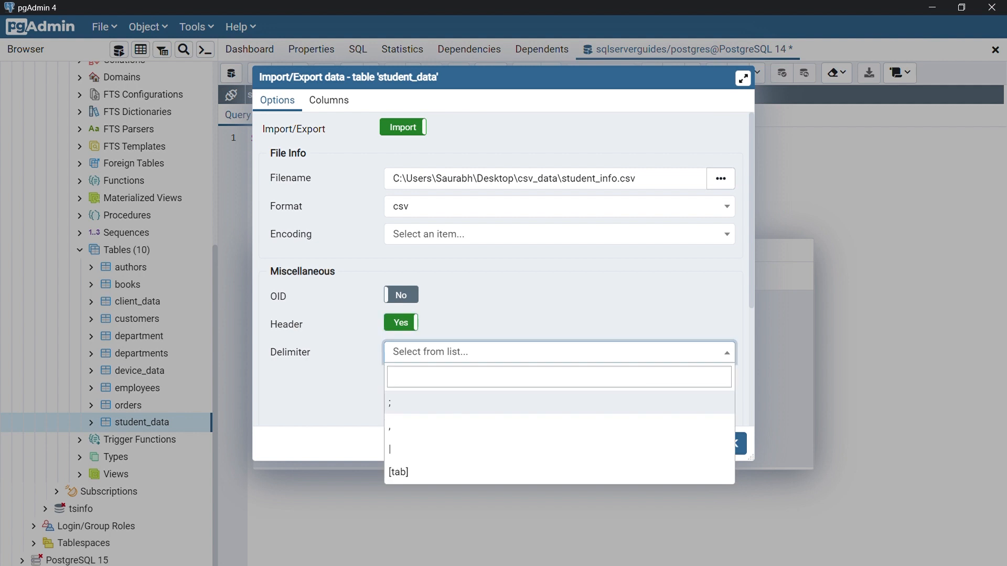
{"action": "left_click", "coordinate": [391, 427]}
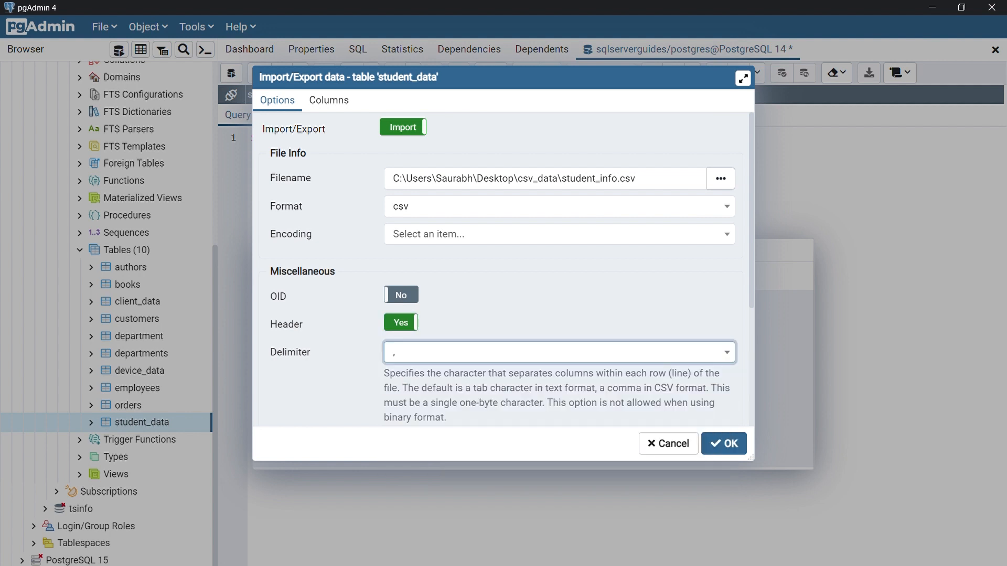
Run the import and re-execute SELECT * to show Emma, Adam, Bruce and Charlie
{"action": "left_click", "coordinate": [722, 443]}
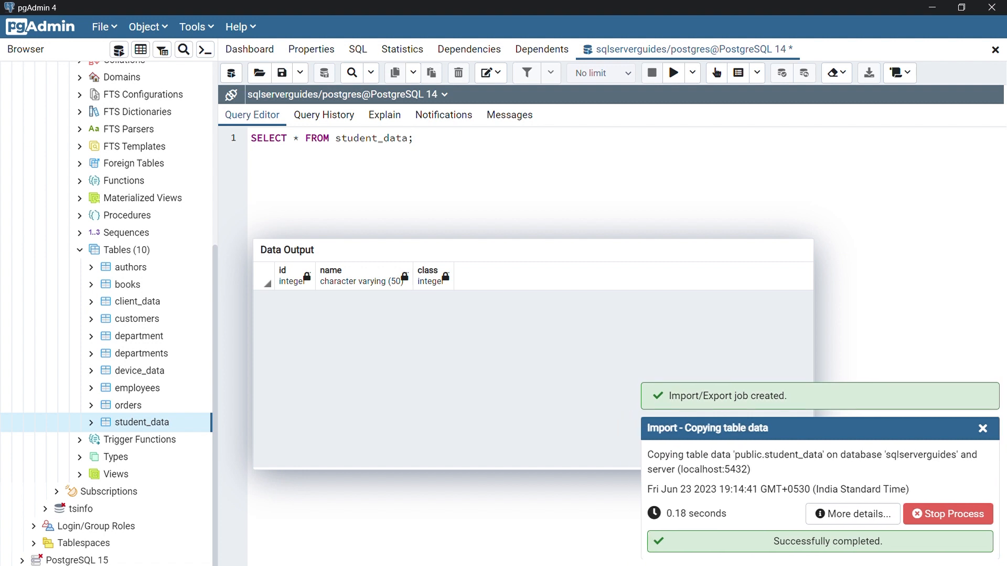
{"action": "left_click", "coordinate": [672, 72]}
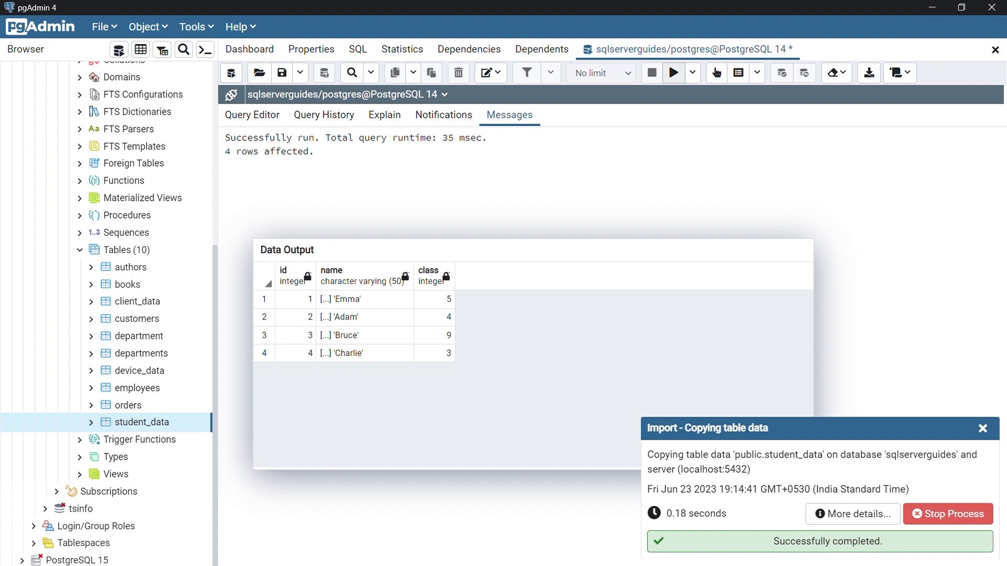